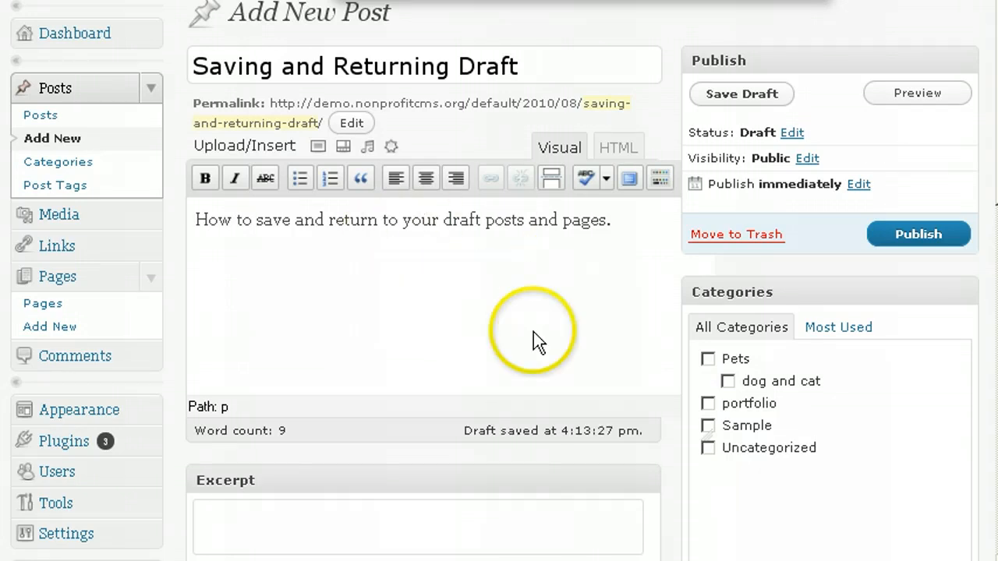
pyautogui.moveTo(491, 342)
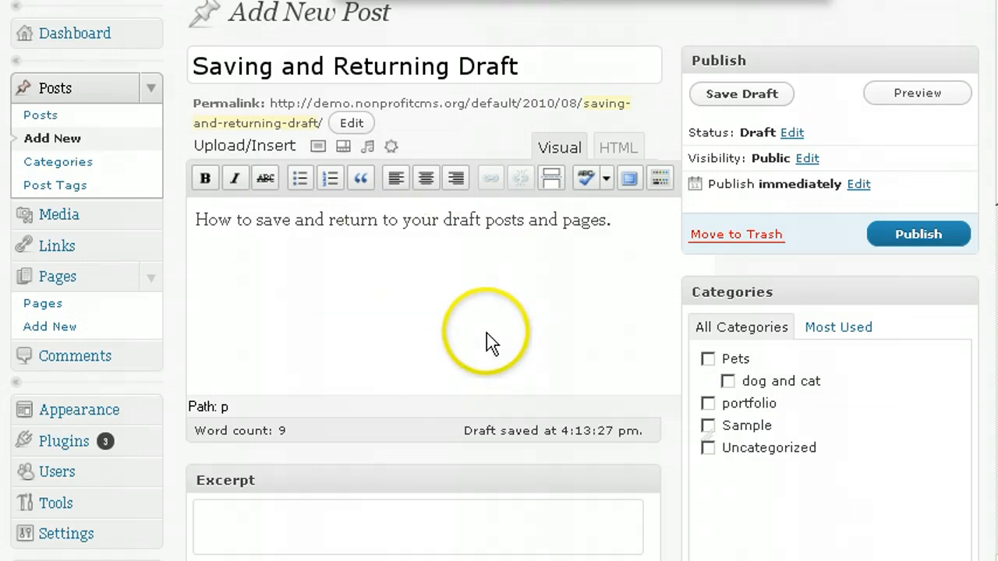
pyautogui.moveTo(533, 331)
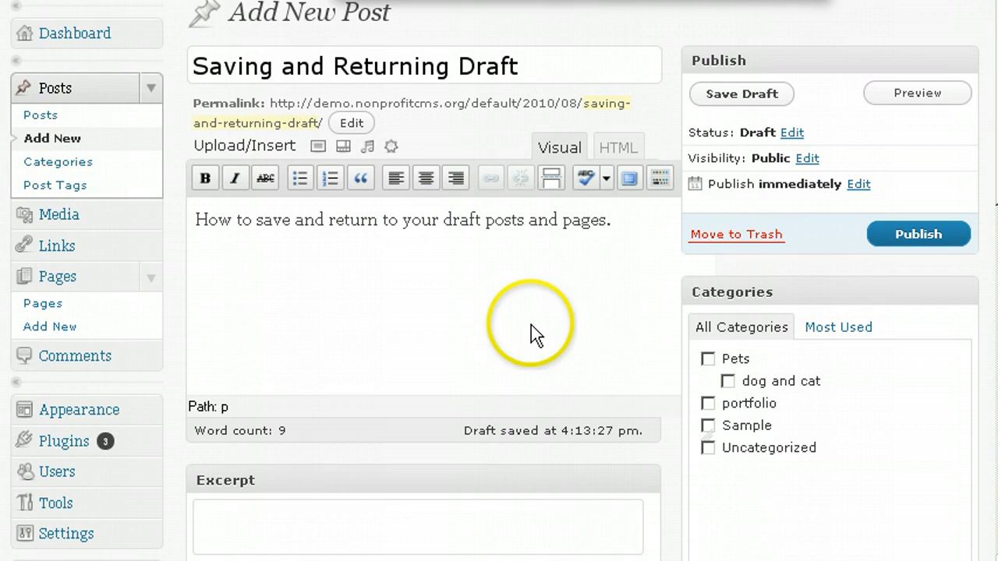
# - Save the 'Saving and Returning Draft' post as a draft via Save Draft
pyautogui.click(743, 93)
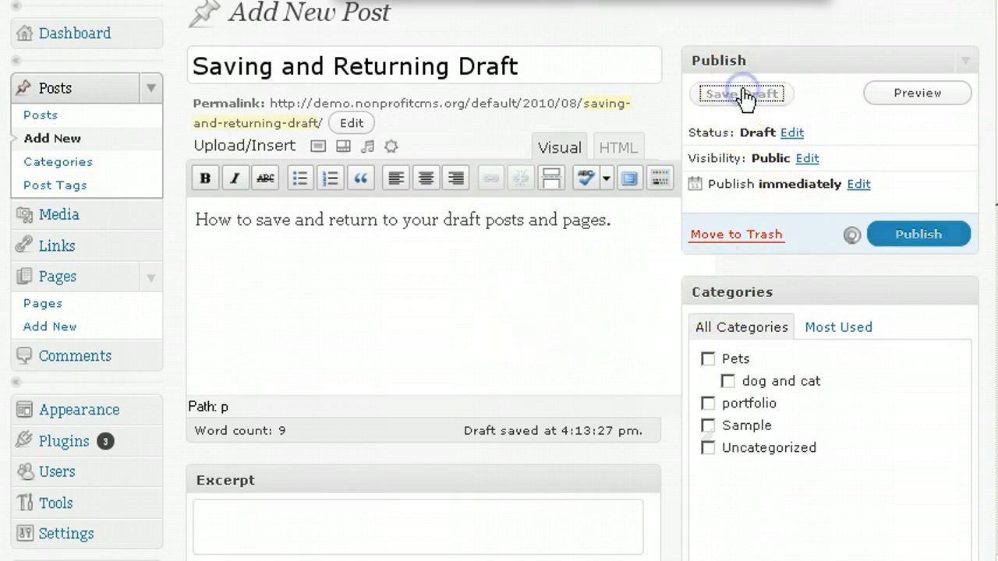
pyautogui.click(741, 94)
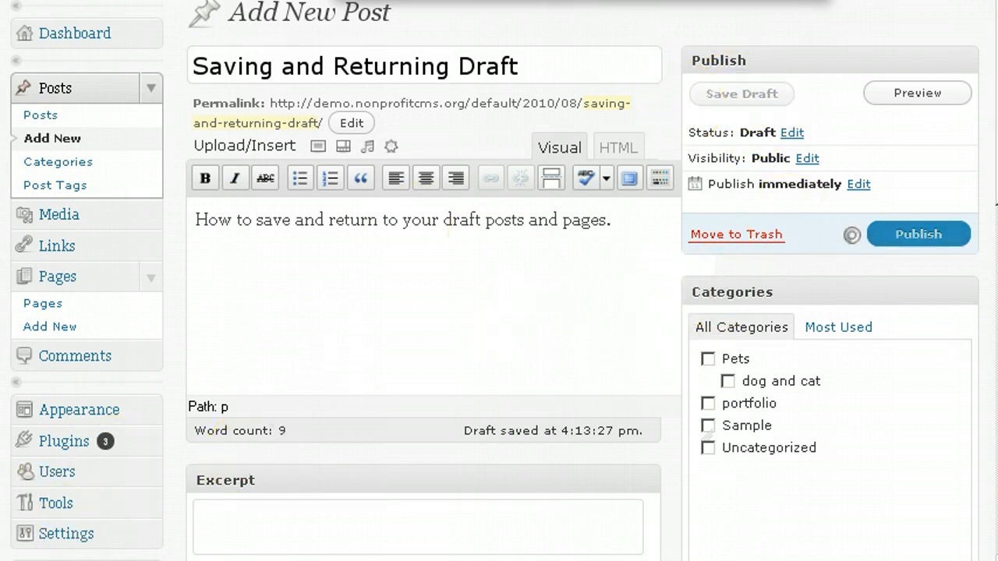
pyautogui.click(741, 94)
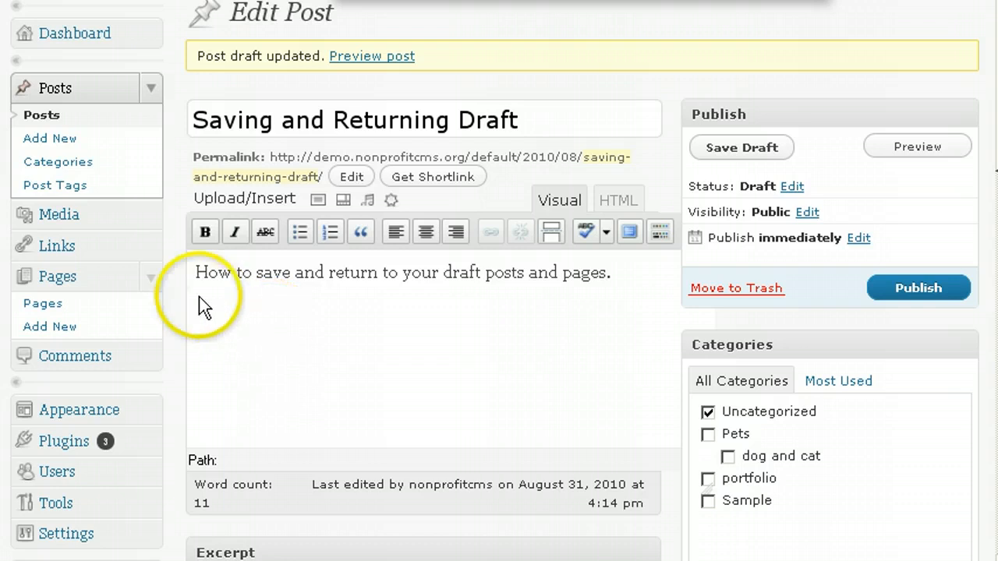
pyautogui.moveTo(101, 121)
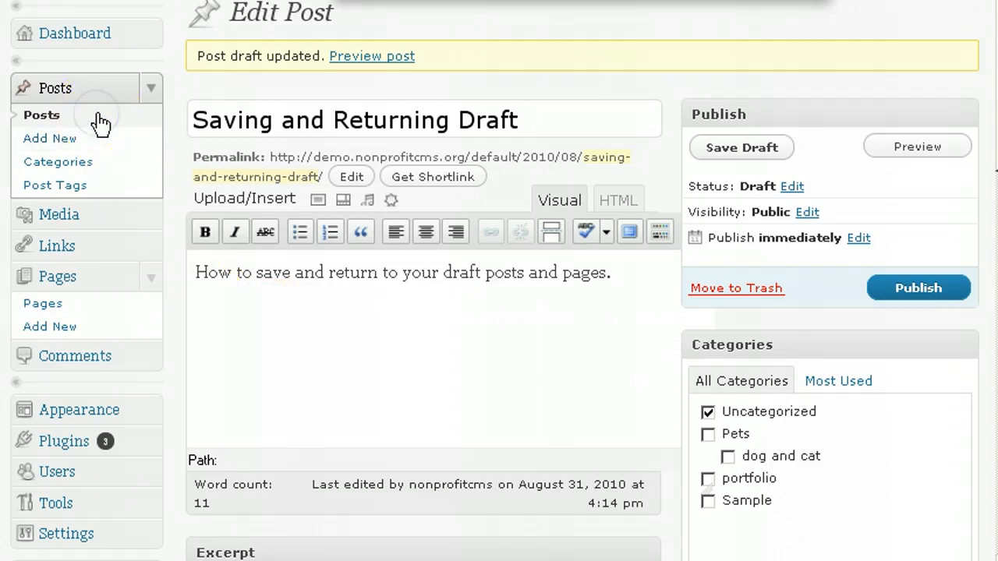
# - From the All Posts list, reopen 'Saving and Returning Draft' for editing
pyautogui.click(40, 115)
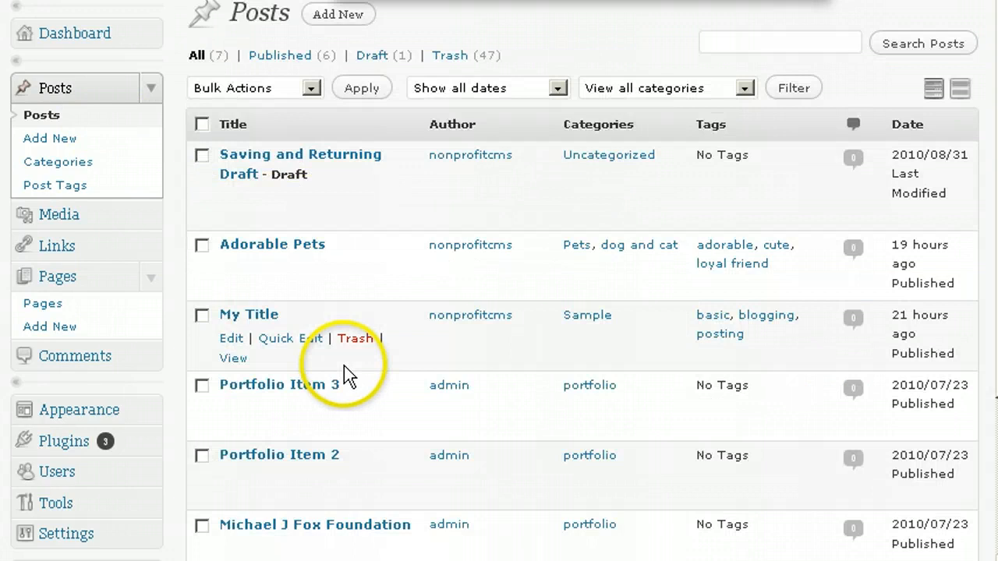
pyautogui.moveTo(231, 197)
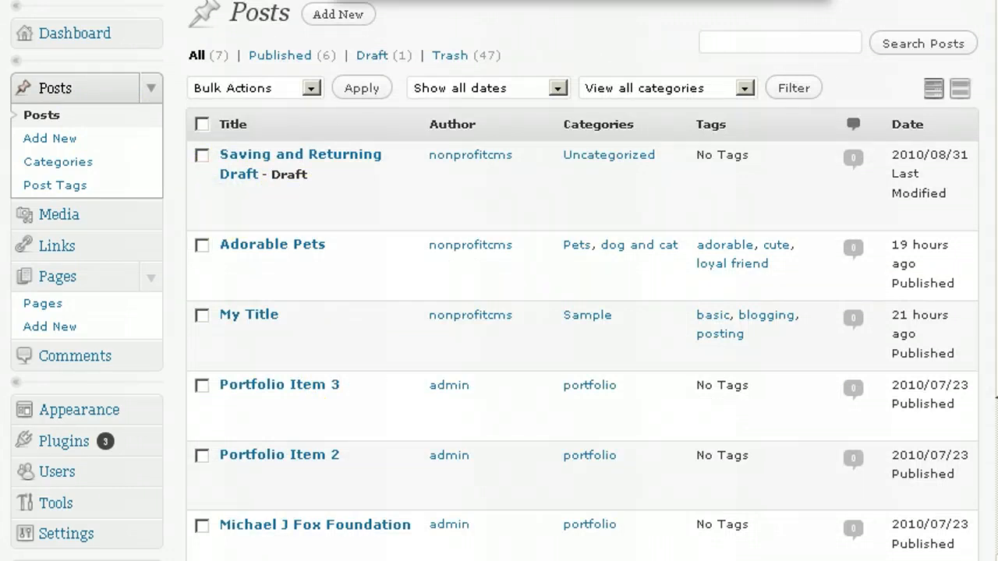
pyautogui.click(300, 163)
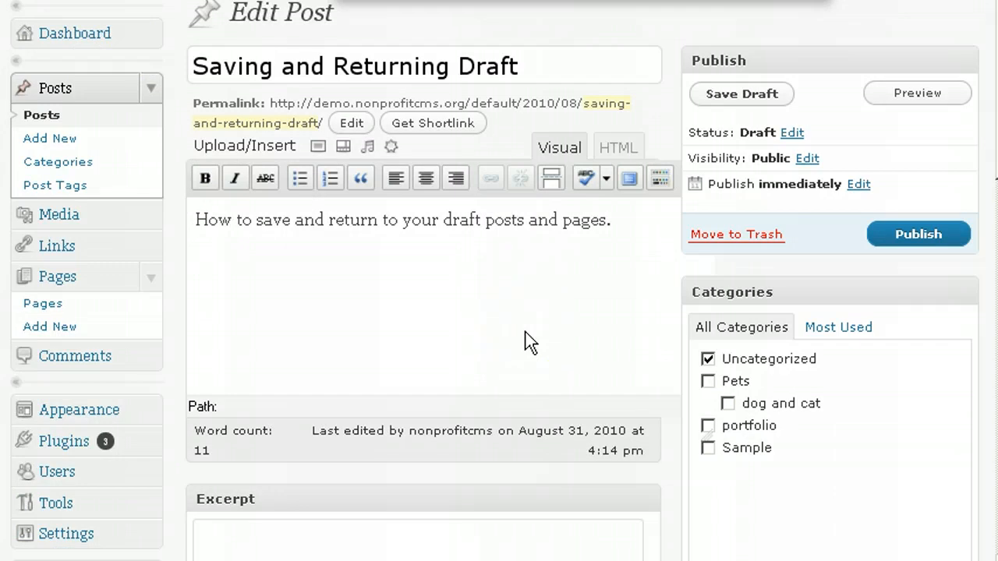
# - From the Dashboard's Recent Drafts, reopen 'Saving and Returning Draft' for editing
pyautogui.click(75, 33)
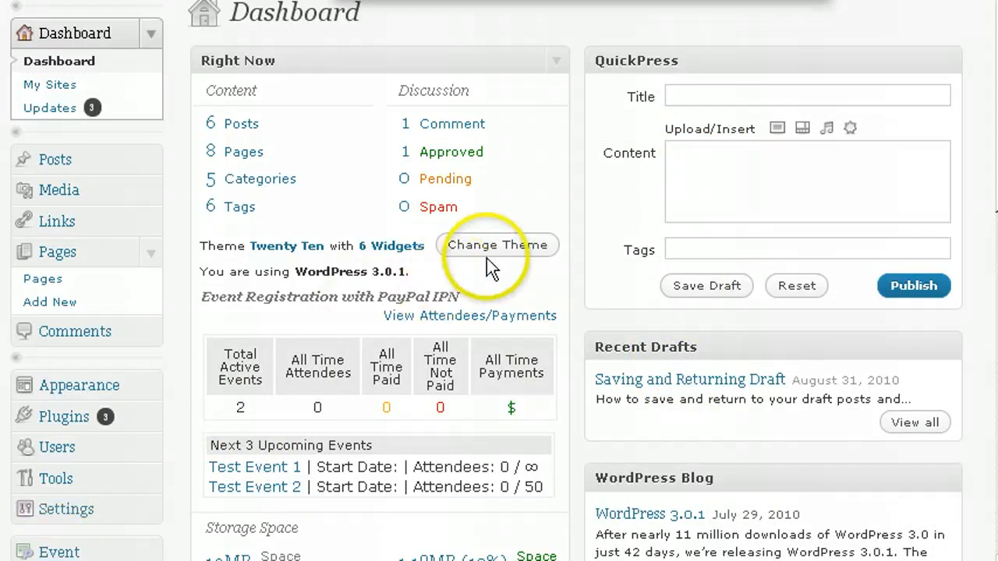
pyautogui.click(690, 381)
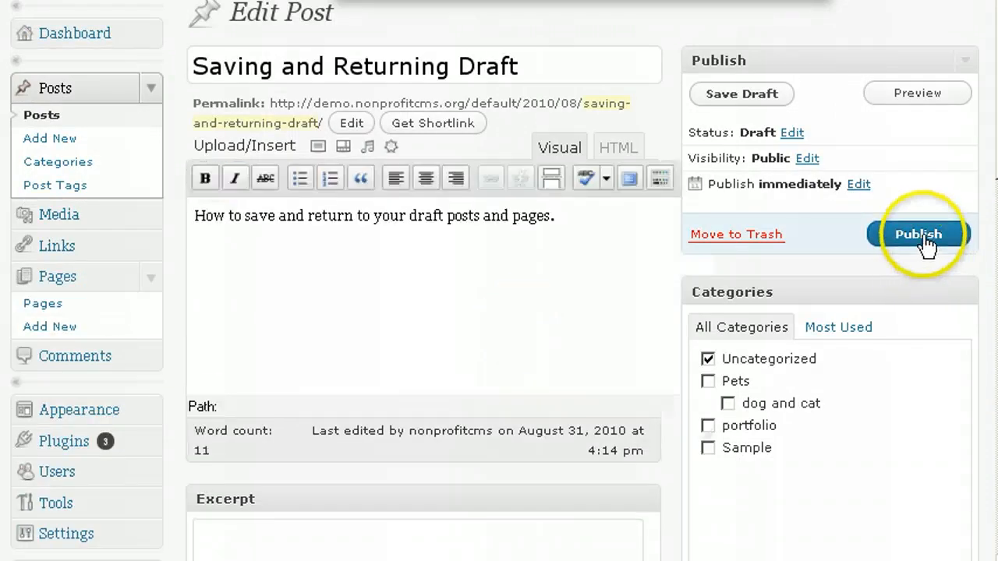
# - Publish the 'Saving and Returning Draft' post, changing its status from draft to published
pyautogui.click(919, 234)
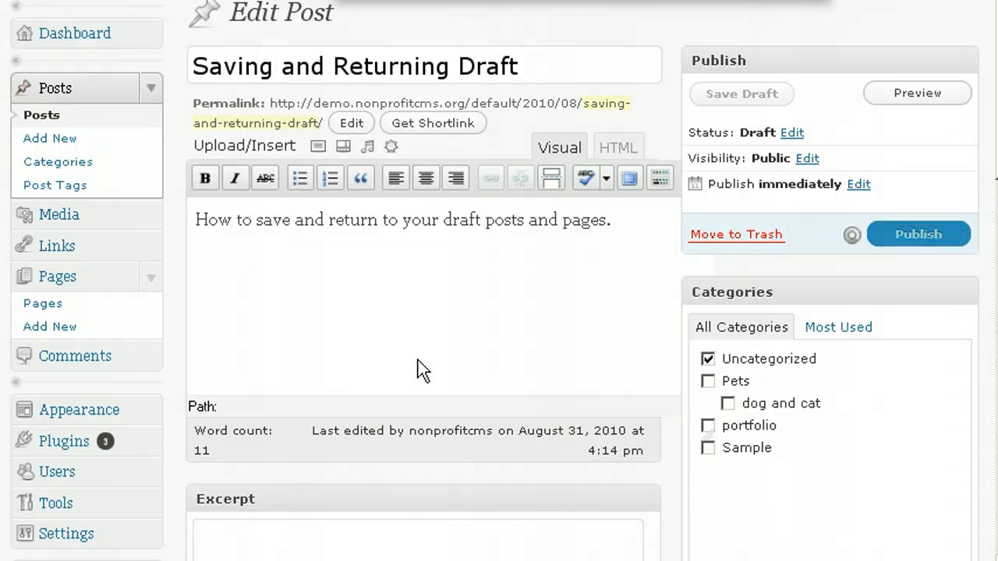
pyautogui.click(919, 234)
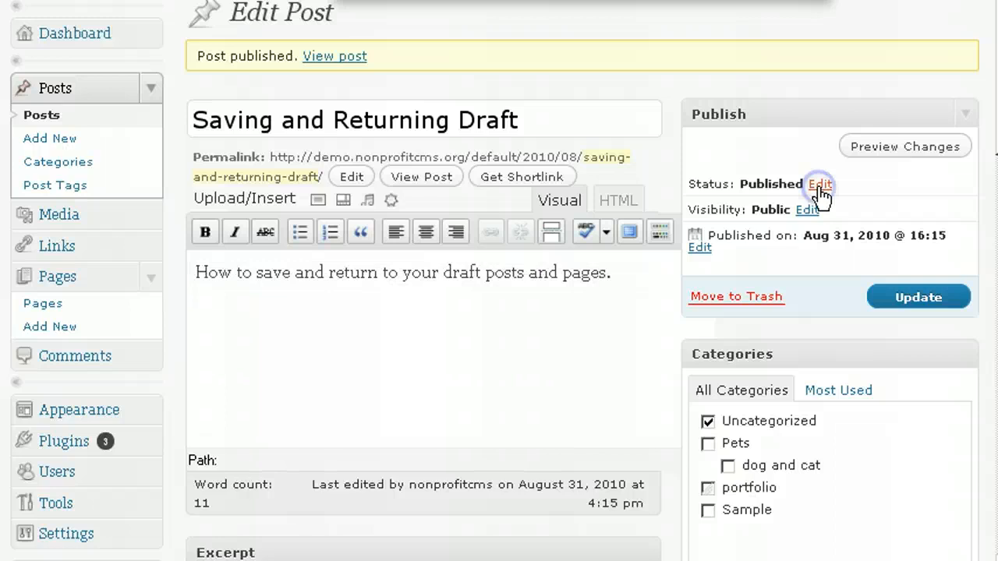
# - Edit the post's Published status and select Draft as the new status
pyautogui.click(821, 184)
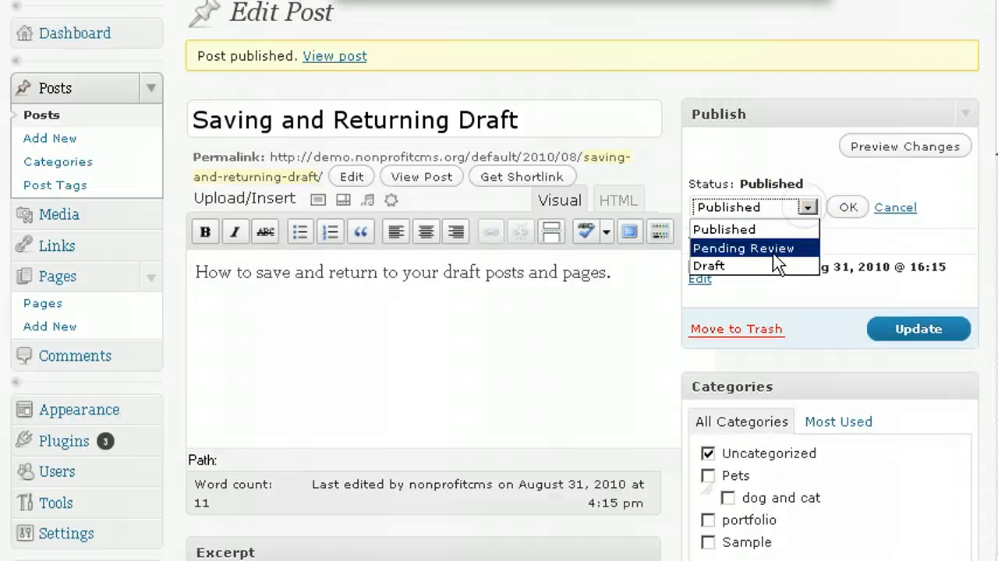
pyautogui.click(708, 265)
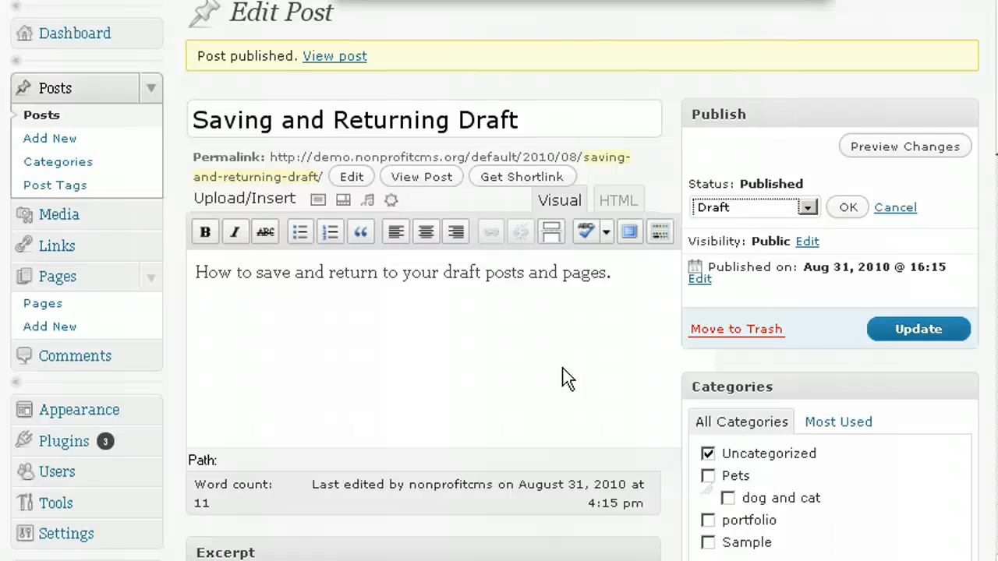
pyautogui.moveTo(138, 304)
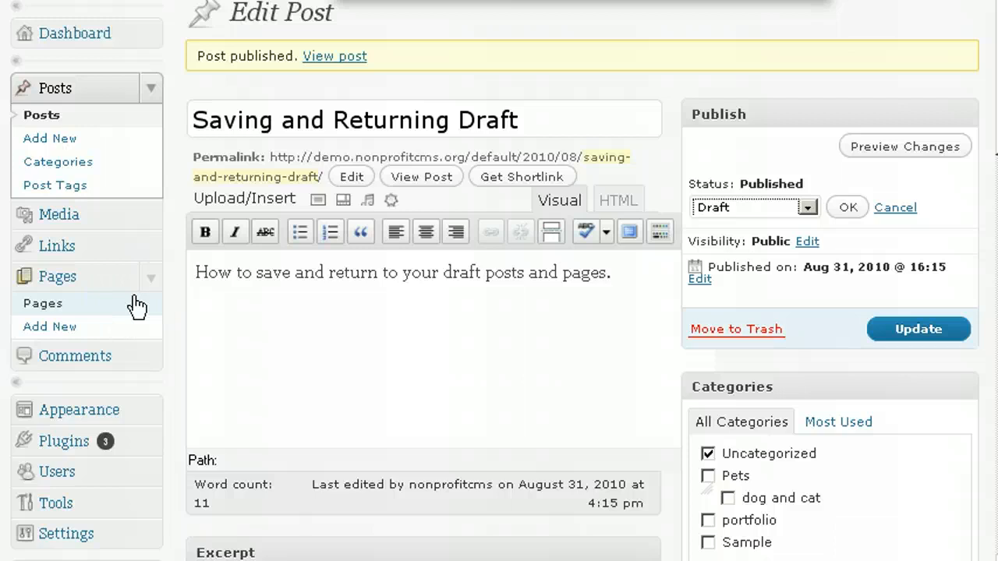